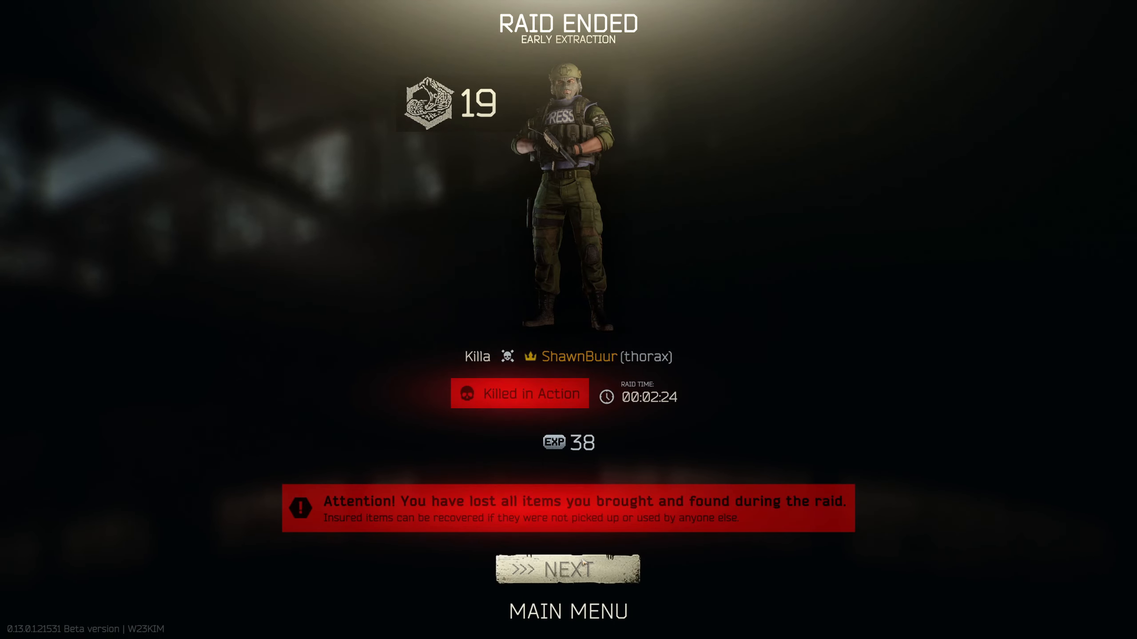
Advance from the Killed in Action by Killa screen to the Interchange raid statistics.
left_click(568, 572)
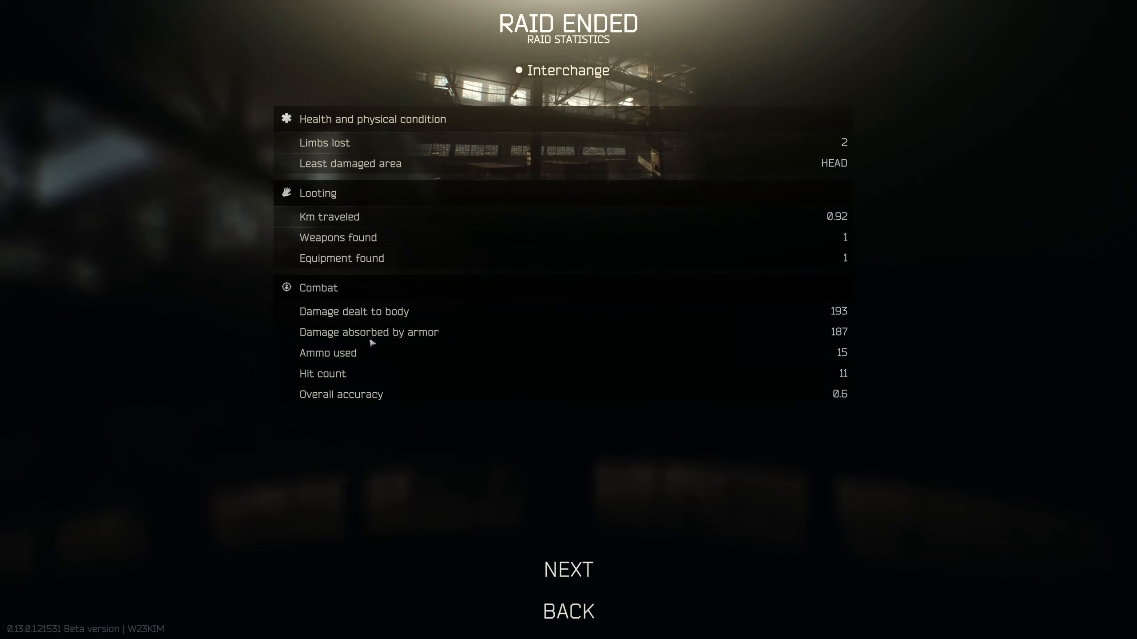
mouse_move(763, 341)
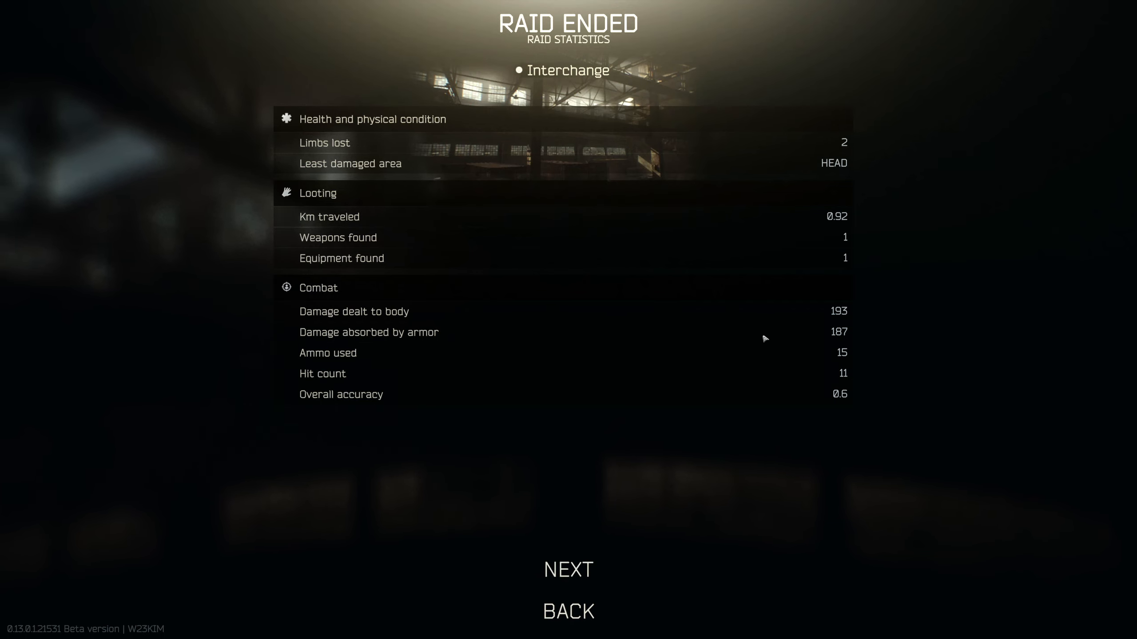